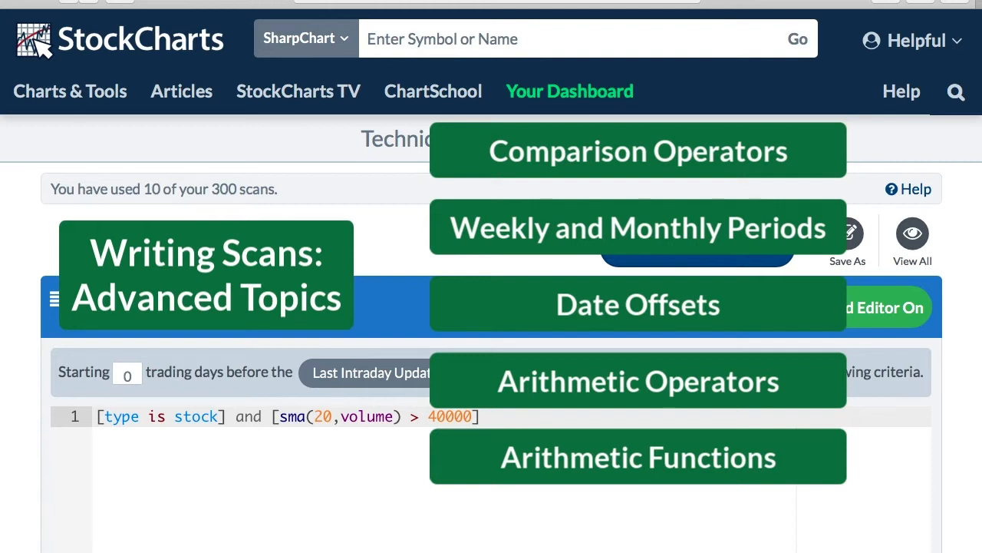
# Start a site search from the Technical Scan Workbench for 'writing scans'.
pyautogui.click(482, 416)
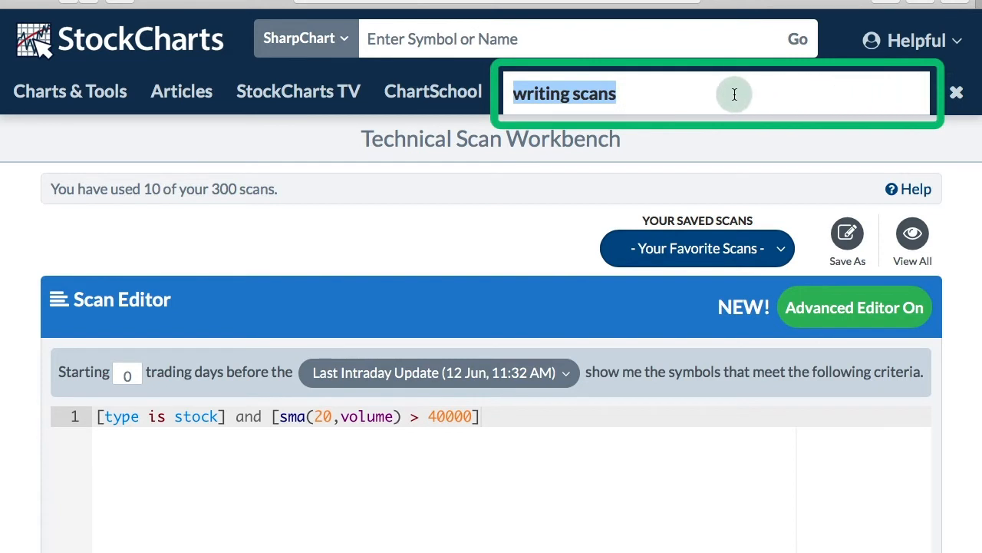
pyautogui.moveTo(642, 93)
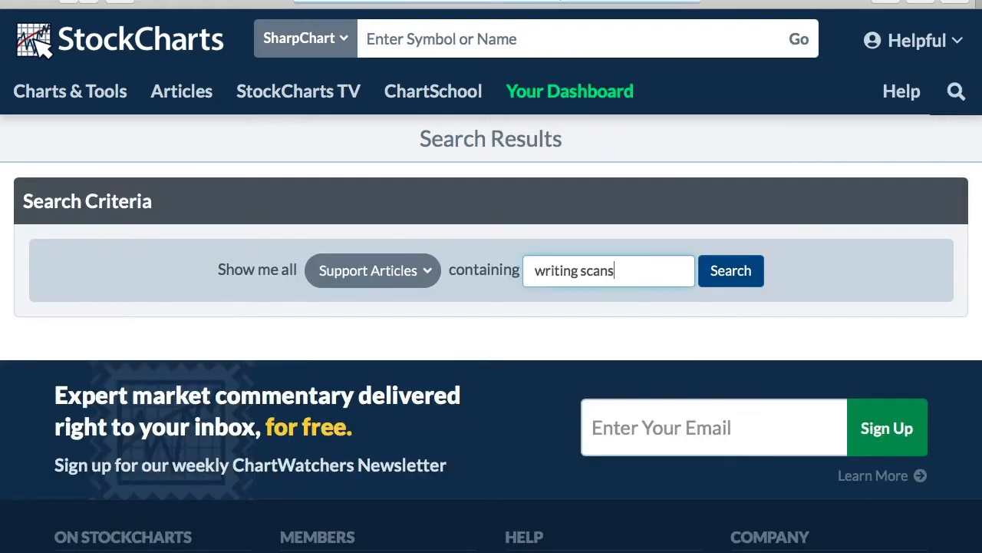
# Run the search and list Support Articles containing 'writing scans', Writing Scans first.
pyautogui.click(729, 270)
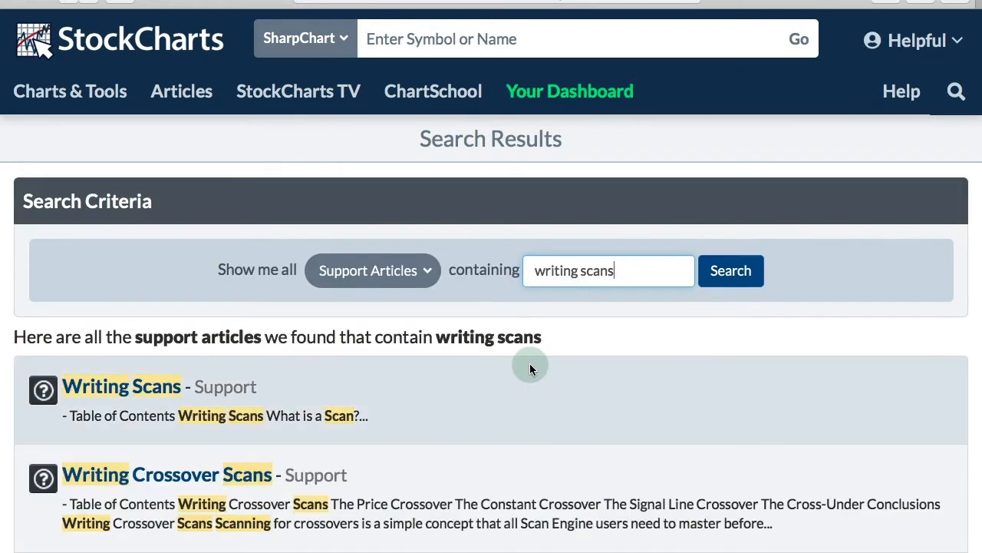
pyautogui.scroll(-3)
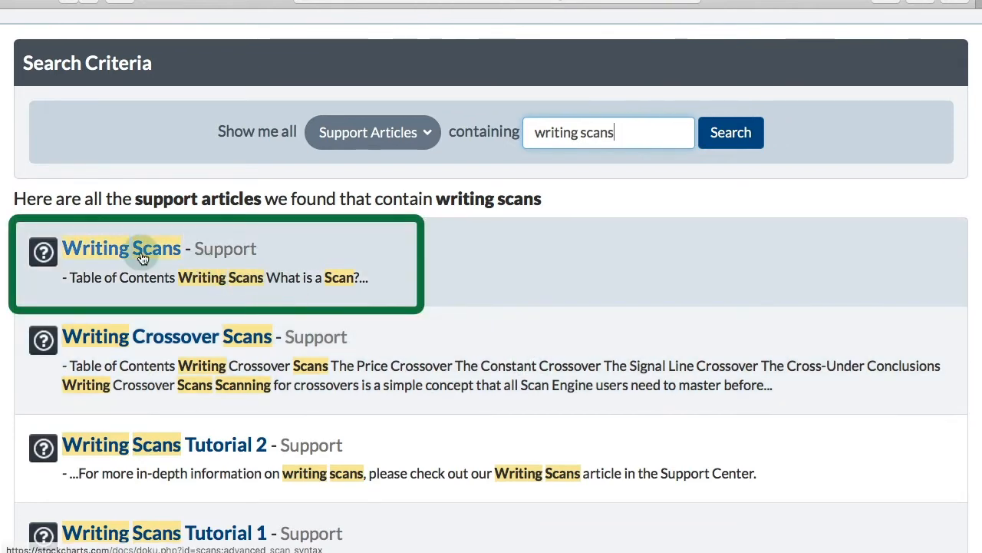
pyautogui.moveTo(156, 452)
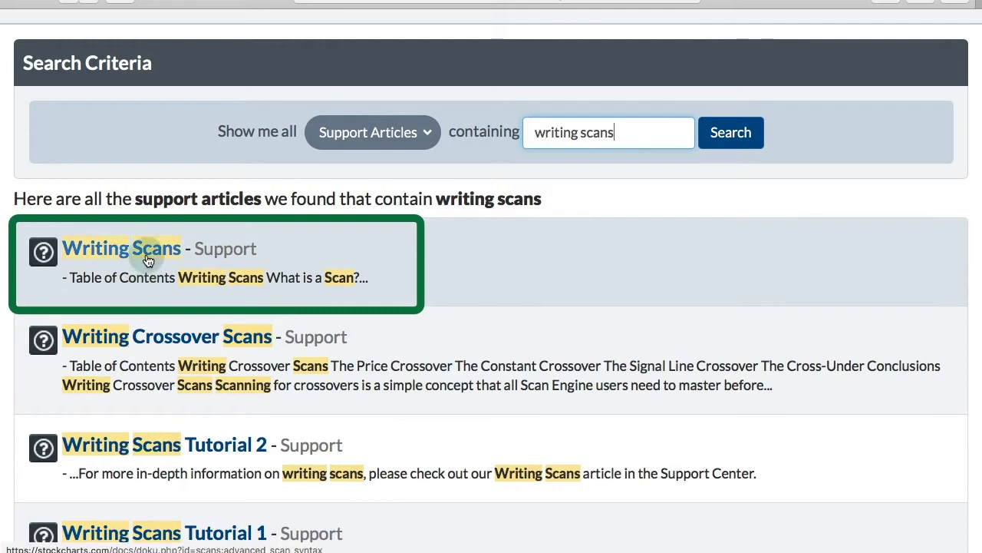
# Open the Writing Scans article and jump to its Additional Resources section via the outline.
pyautogui.click(122, 248)
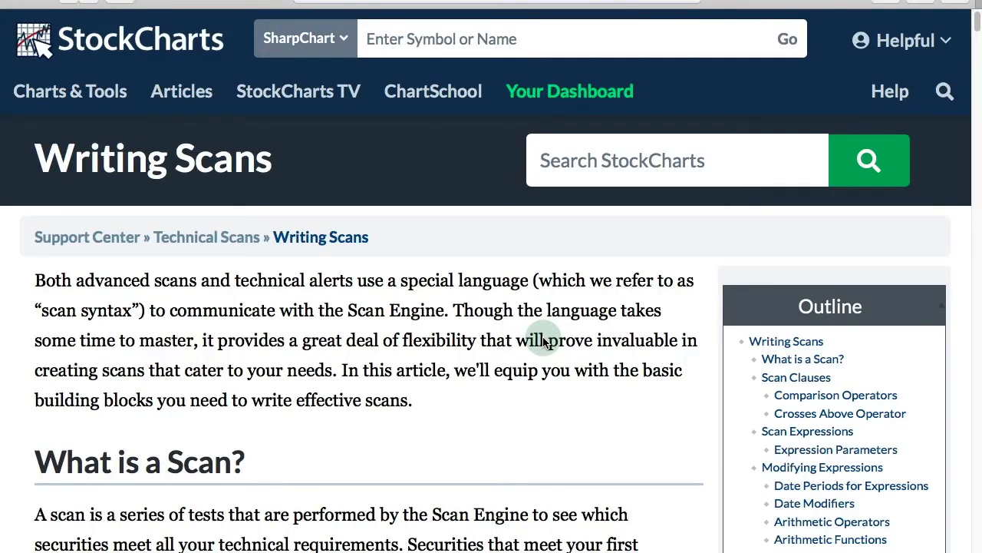
pyautogui.scroll(-3)
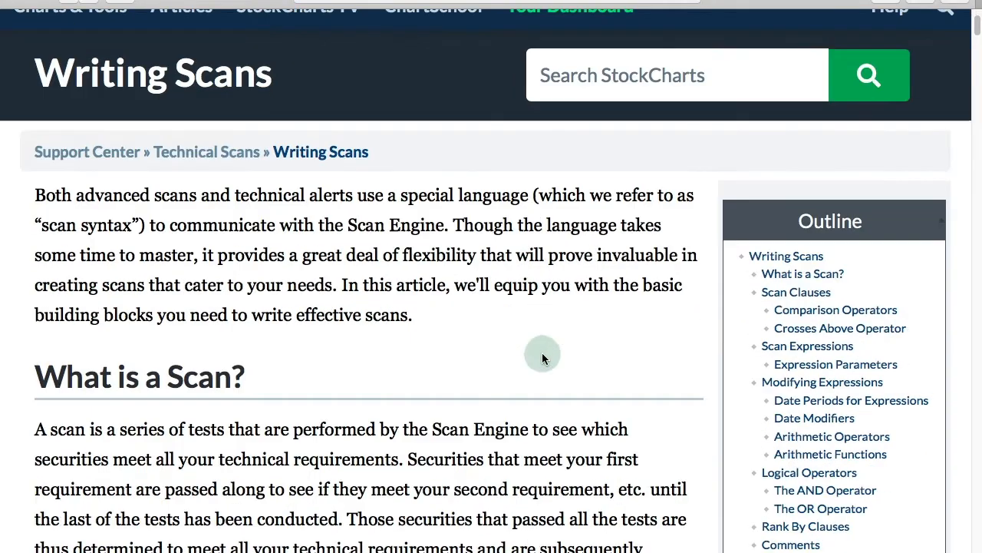
pyautogui.scroll(-3)
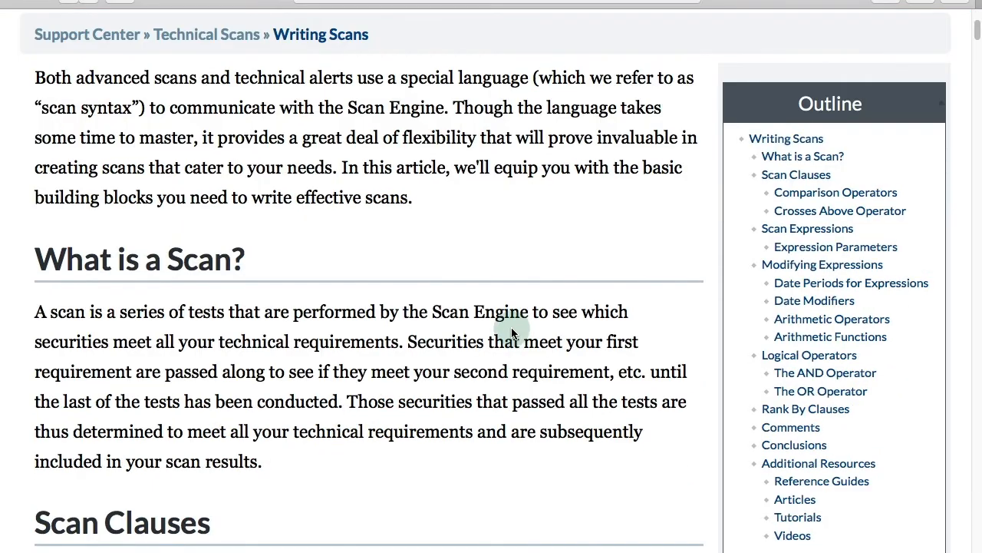
pyautogui.moveTo(804, 409)
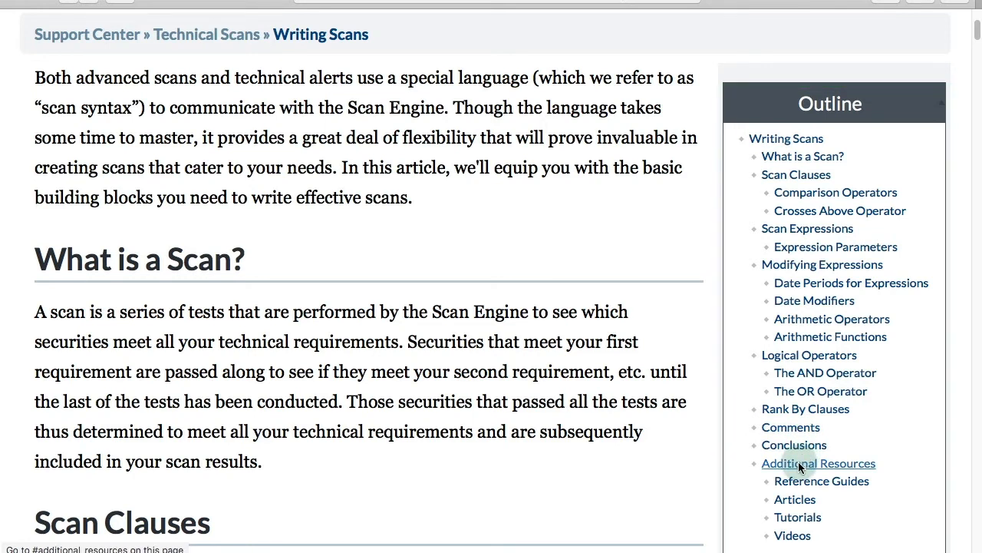
pyautogui.click(818, 463)
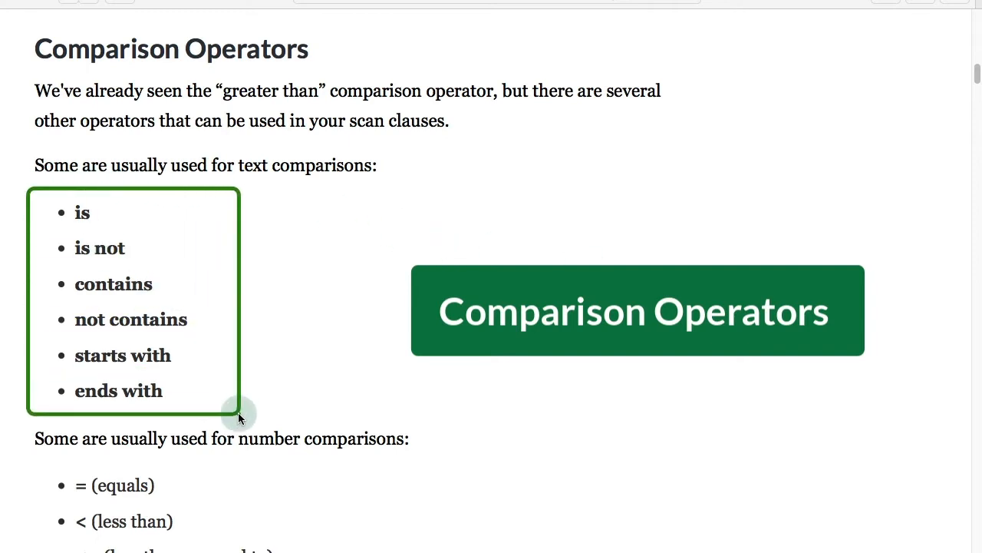
pyautogui.moveTo(239, 409)
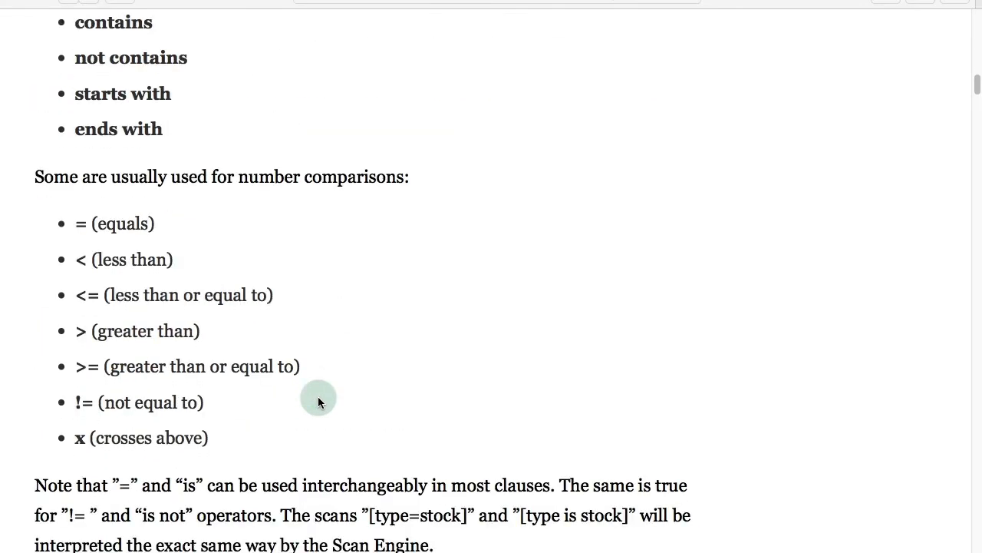
pyautogui.moveTo(37, 213)
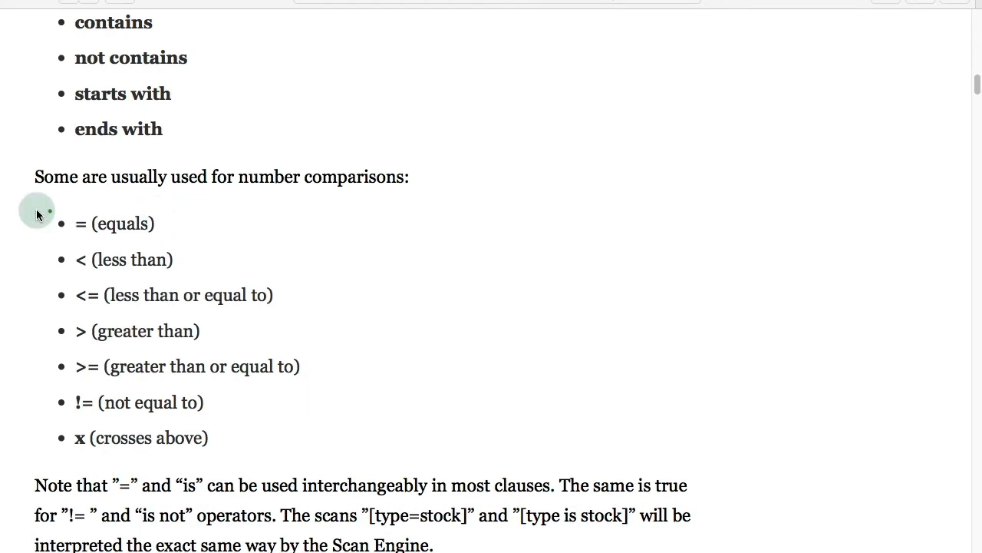
# Highlight the text and number comparison operators in the article.
pyautogui.moveTo(34, 203); pyautogui.dragTo(335, 468)
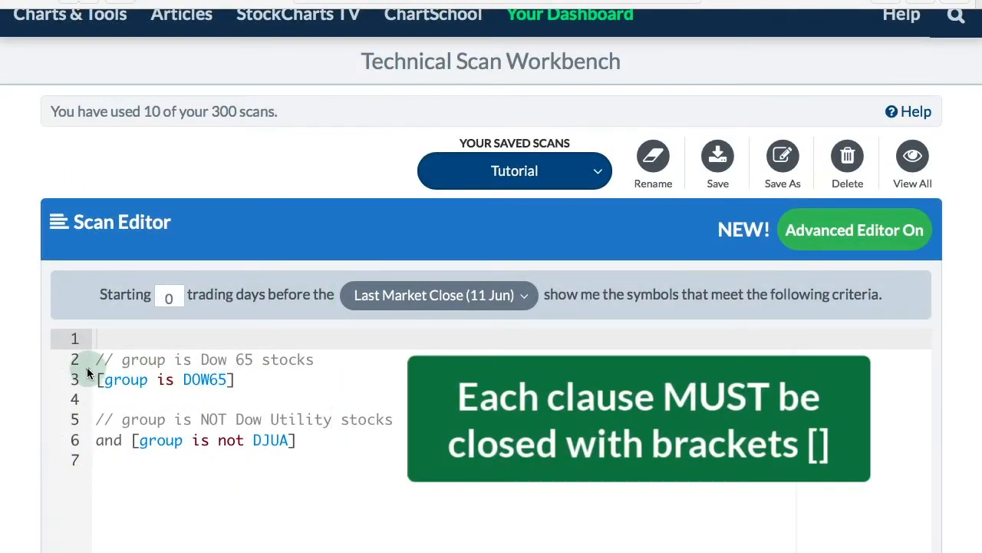
pyautogui.doubleClick(161, 380)
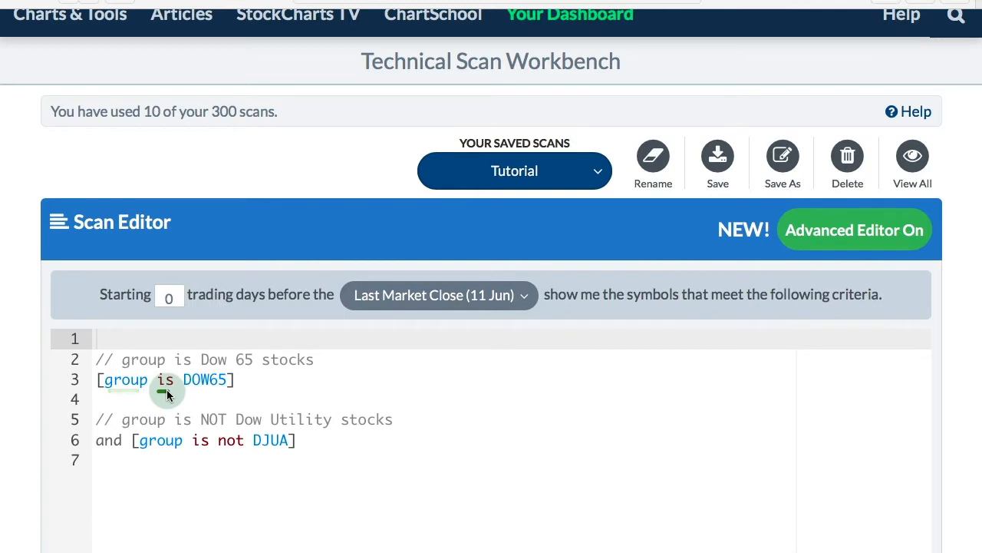
pyautogui.moveTo(218, 393)
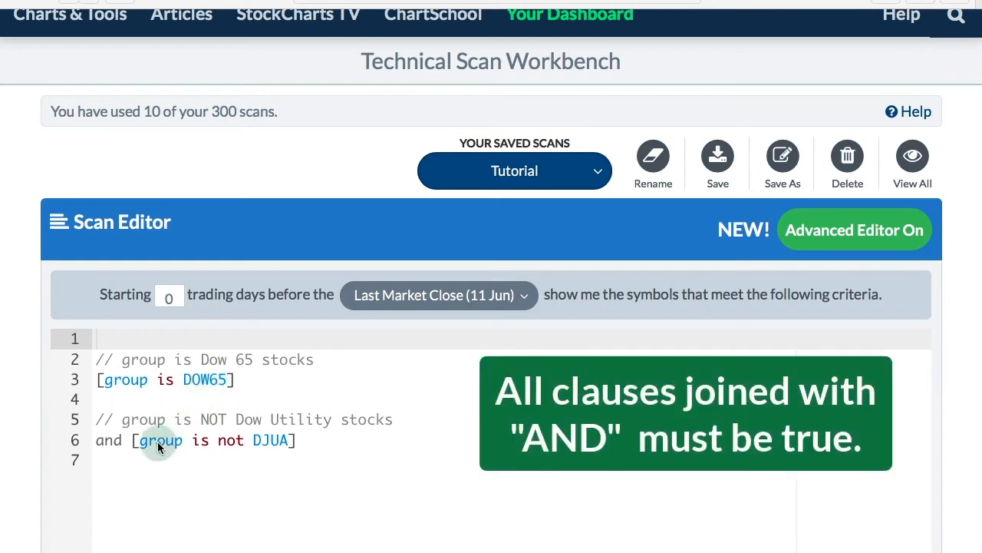
pyautogui.moveTo(255, 454)
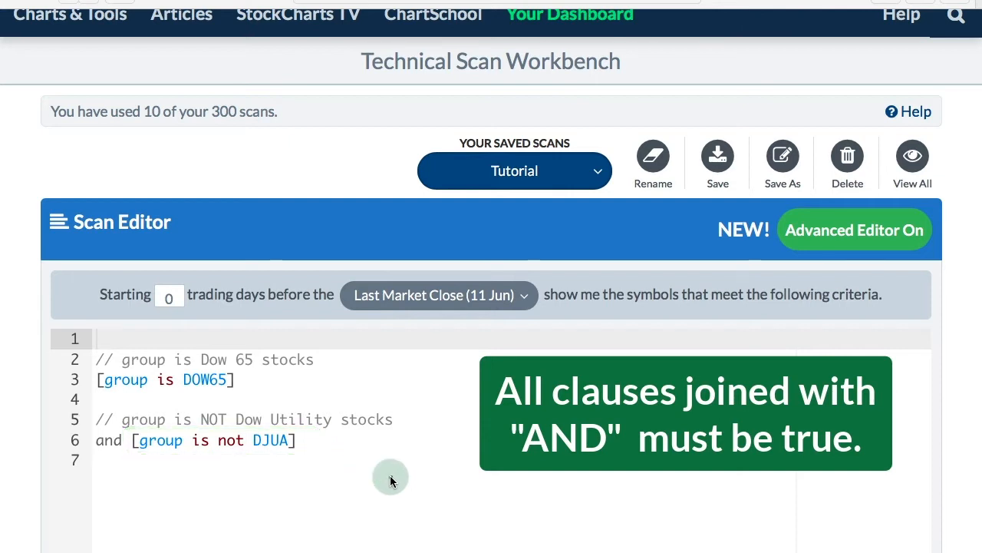
pyautogui.moveTo(96, 417)
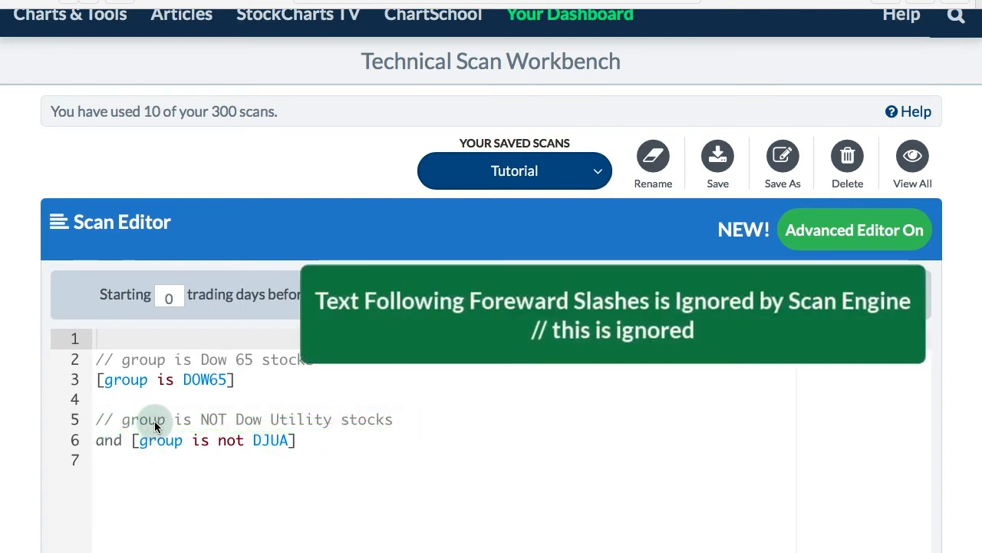
pyautogui.moveTo(398, 424)
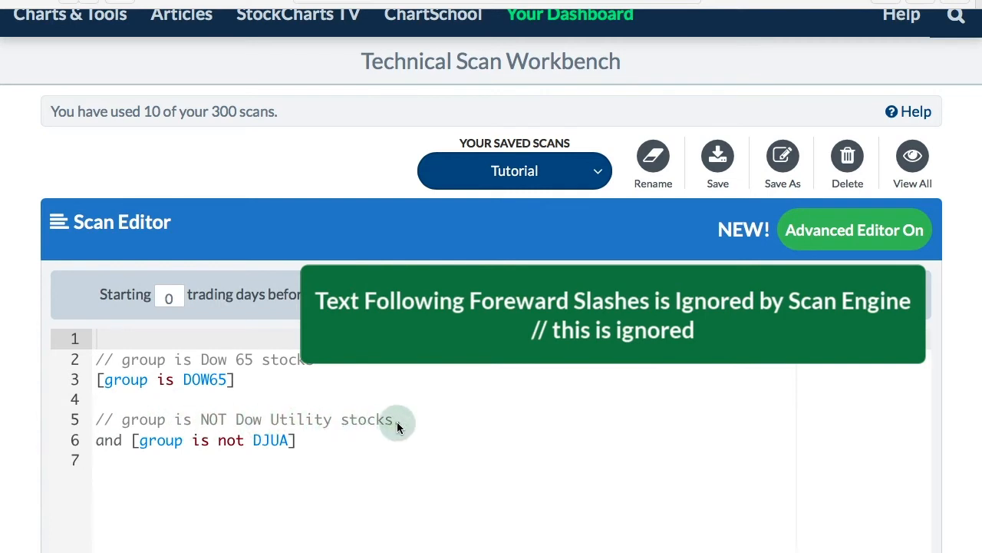
pyautogui.moveTo(418, 423)
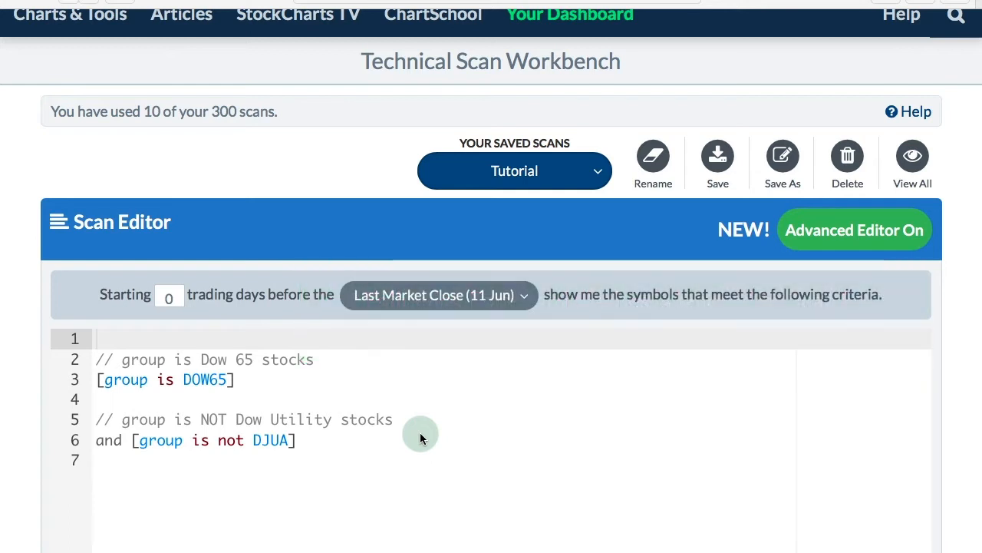
# Select Dow 30 Industrial from the Indexes & ETFs scan components and add it to the scan.
pyautogui.scroll(-3)
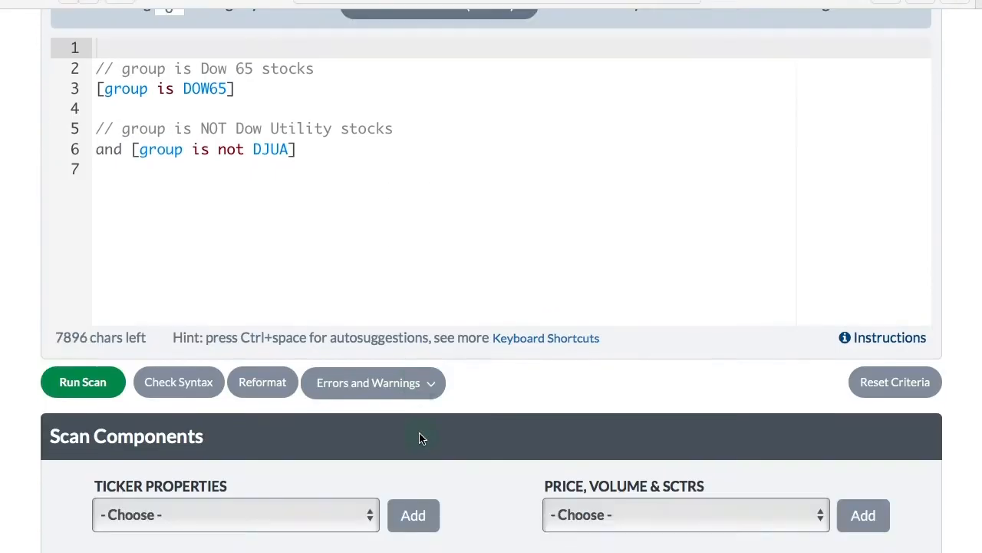
pyautogui.scroll(-3)
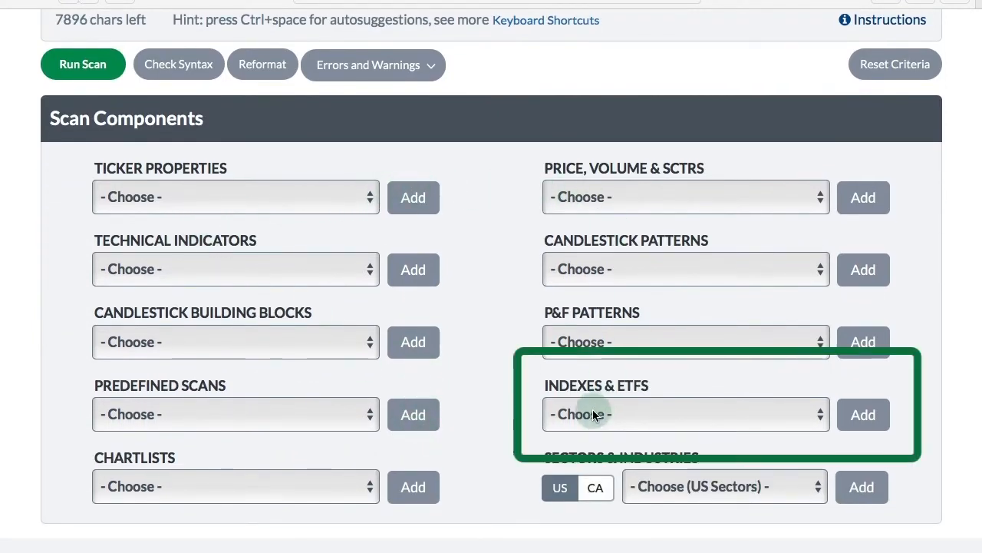
pyautogui.click(683, 414)
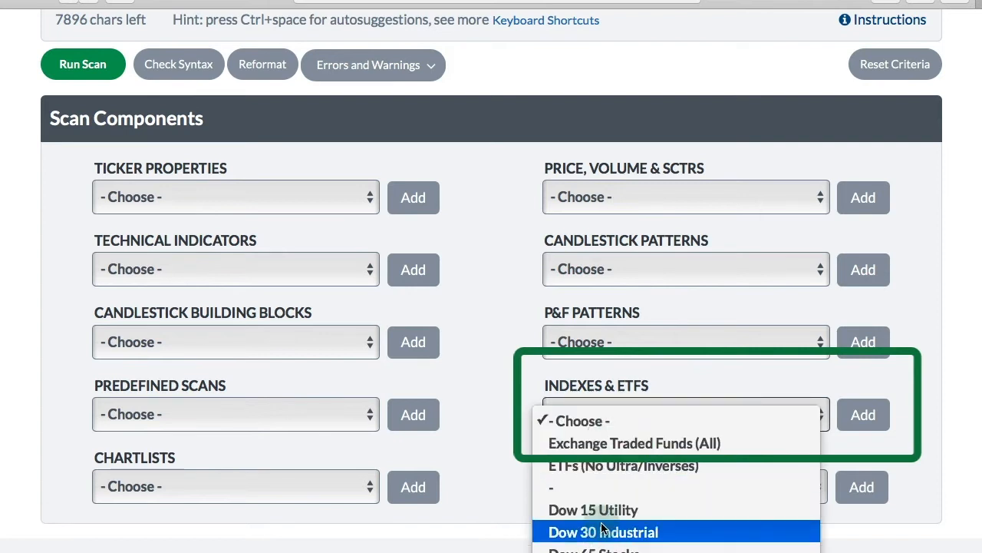
pyautogui.click(603, 531)
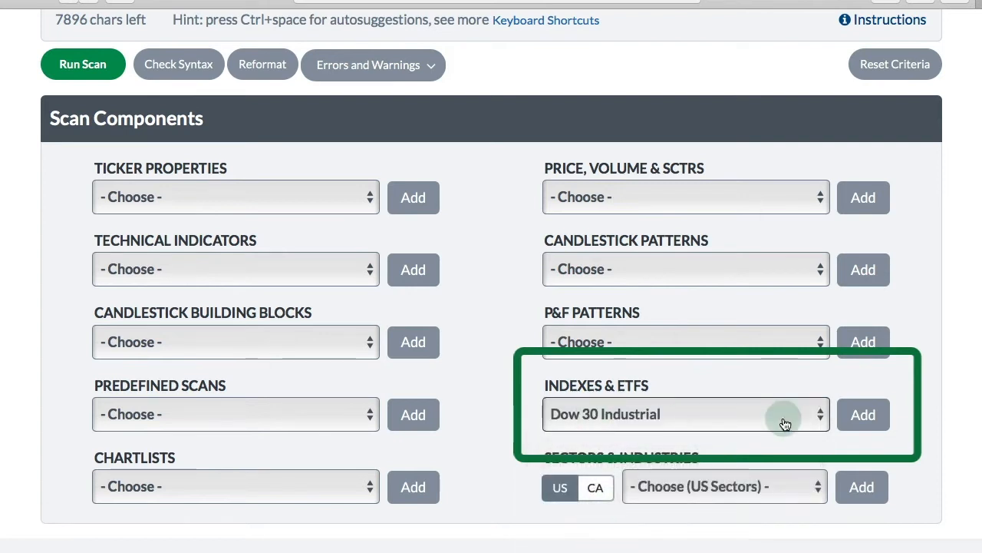
pyautogui.click(862, 414)
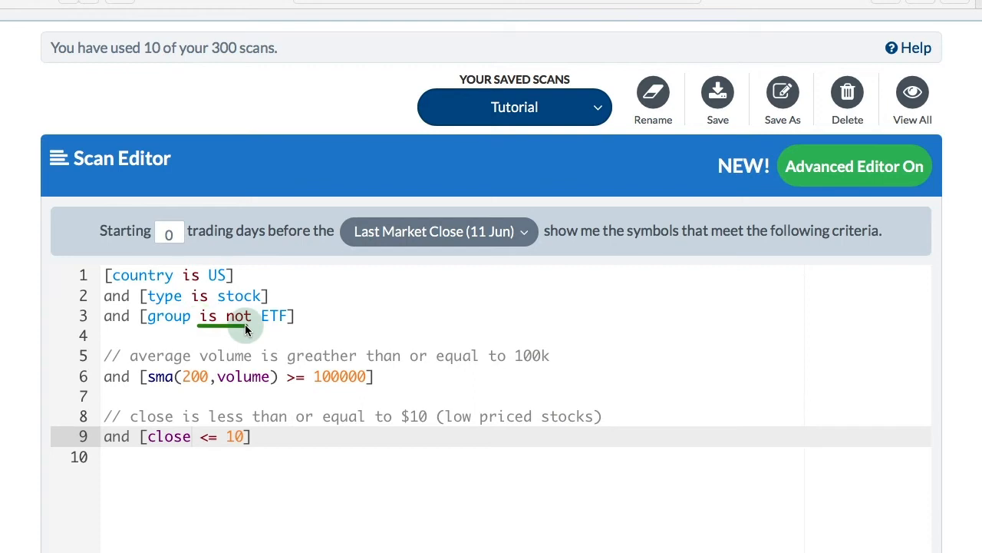
pyautogui.moveTo(316, 347)
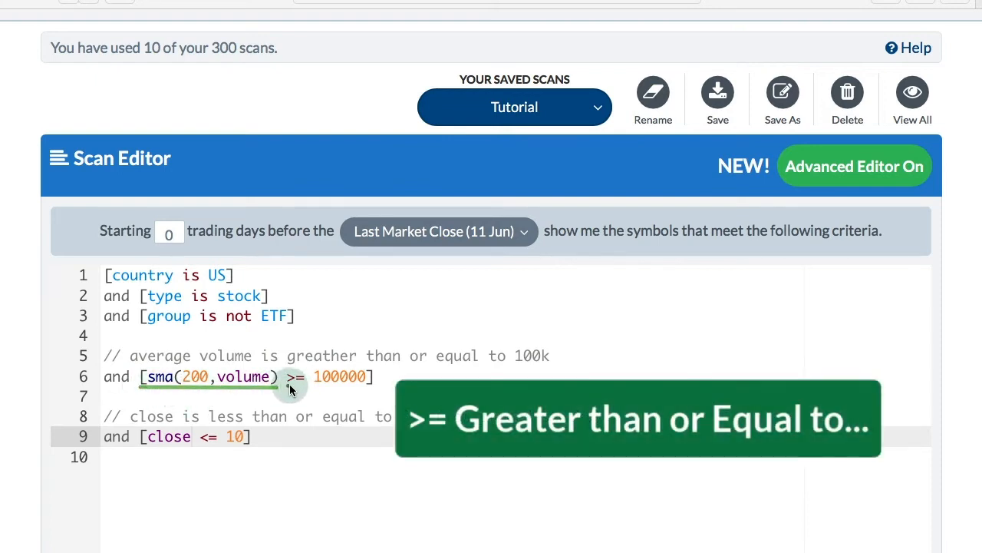
pyautogui.moveTo(319, 390)
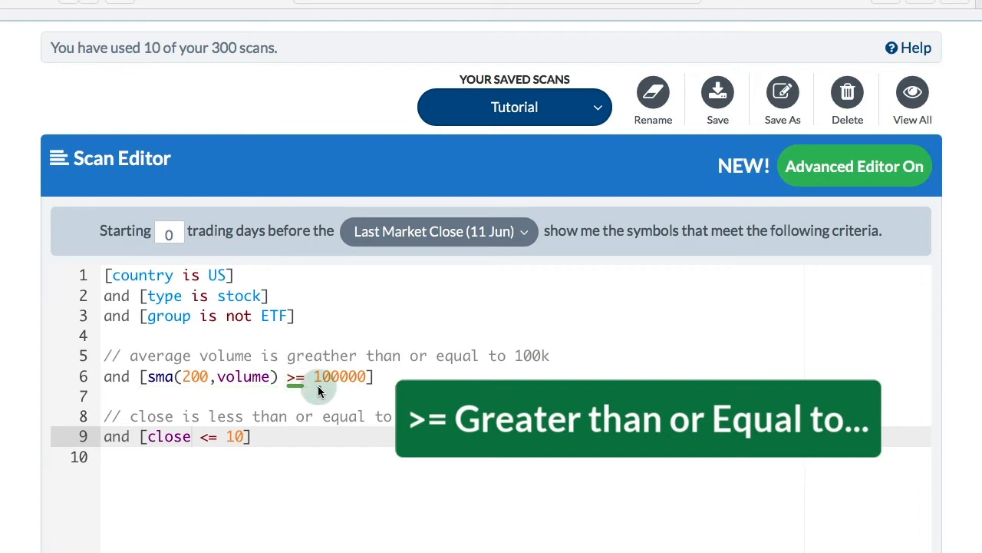
pyautogui.moveTo(369, 390)
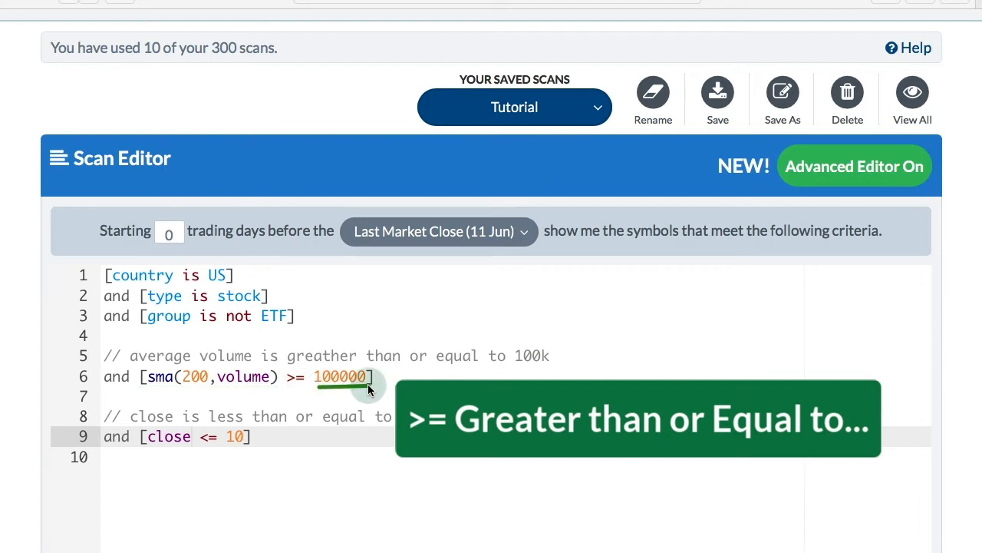
pyautogui.moveTo(553, 356)
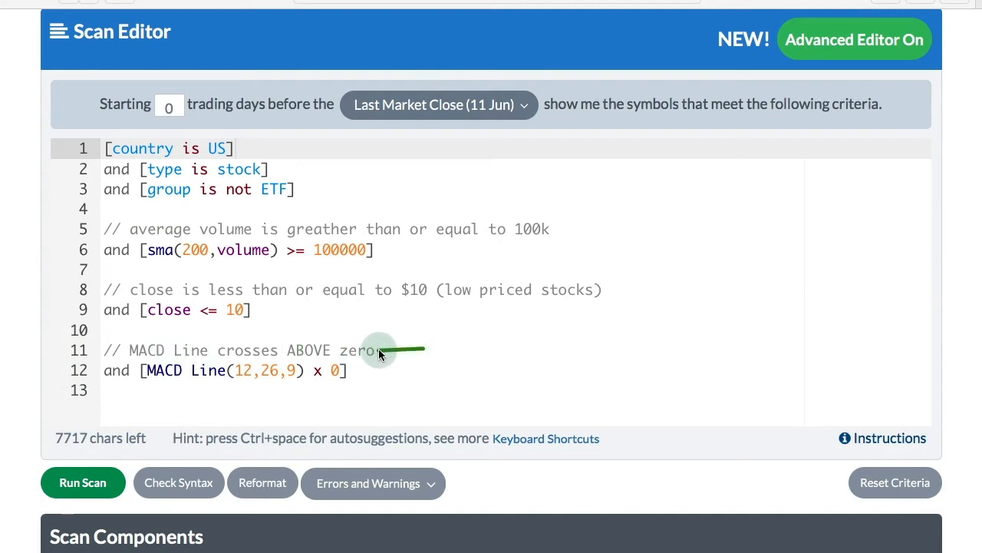
pyautogui.moveTo(197, 387)
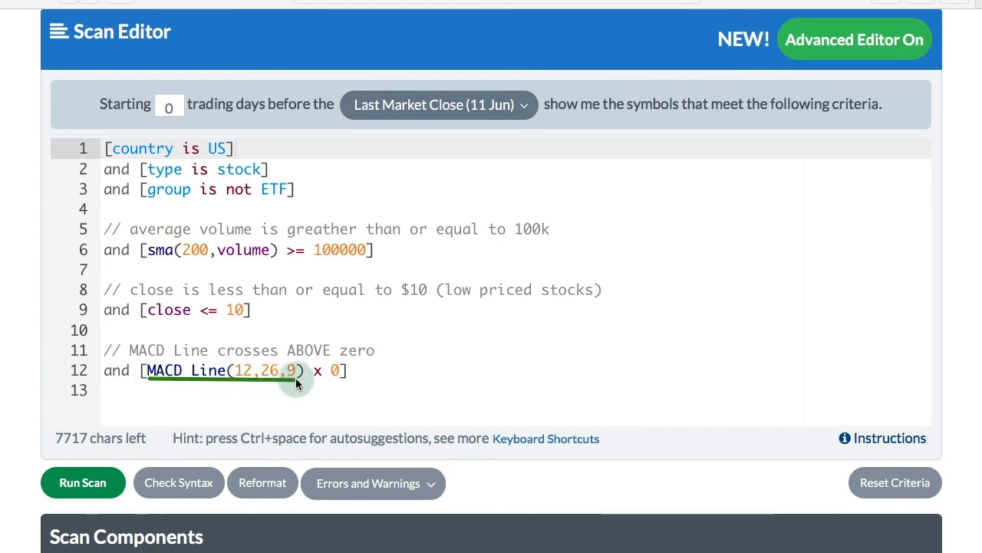
pyautogui.moveTo(321, 381)
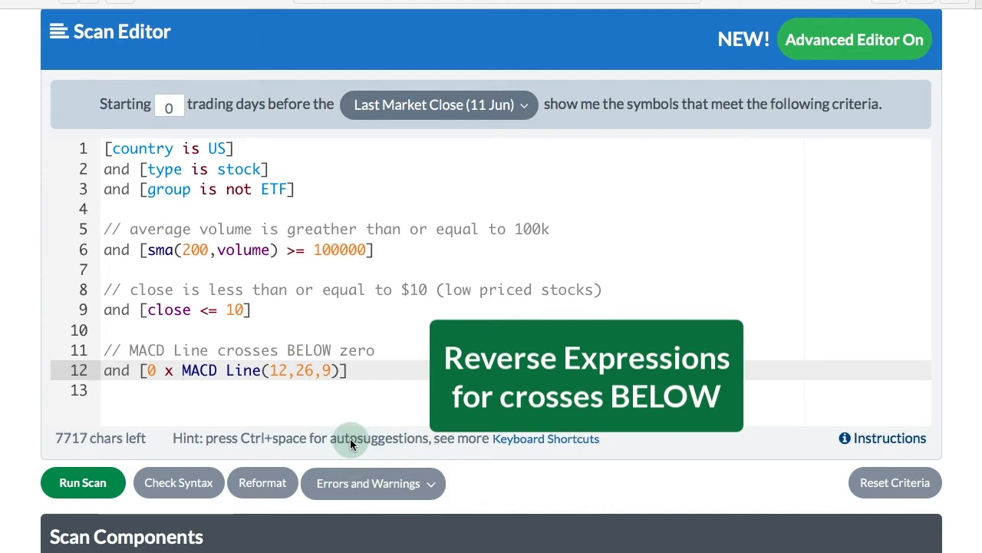
pyautogui.moveTo(286, 399)
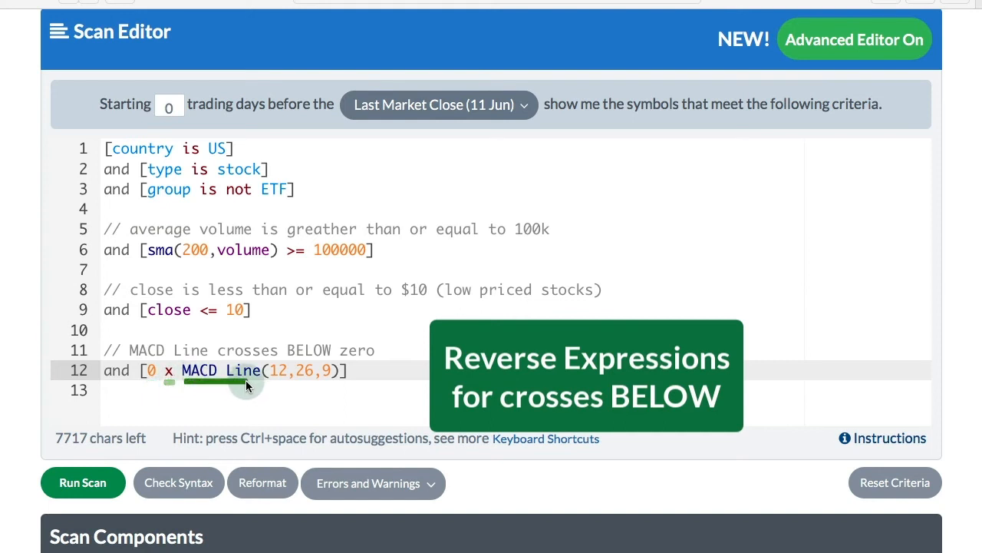
pyautogui.moveTo(461, 428)
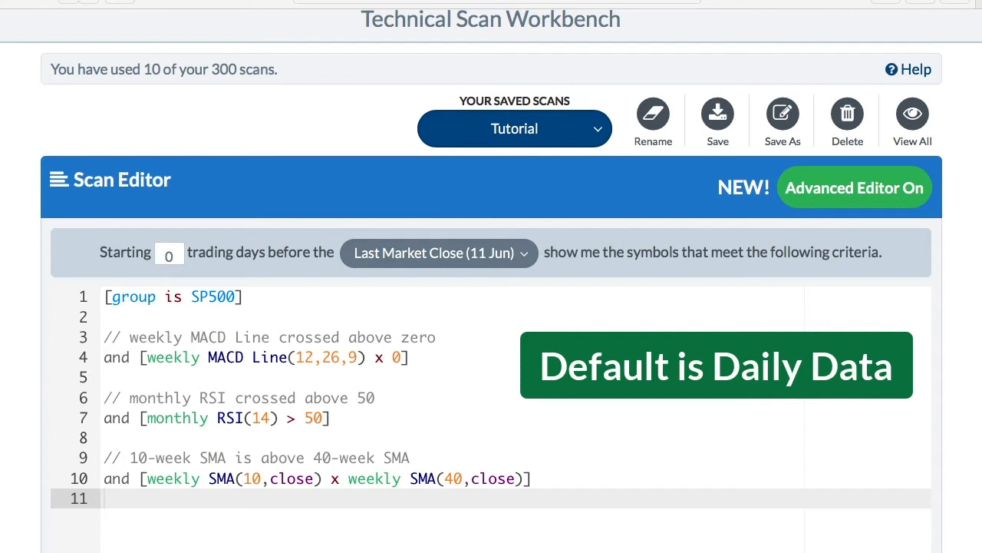
pyautogui.moveTo(439, 355)
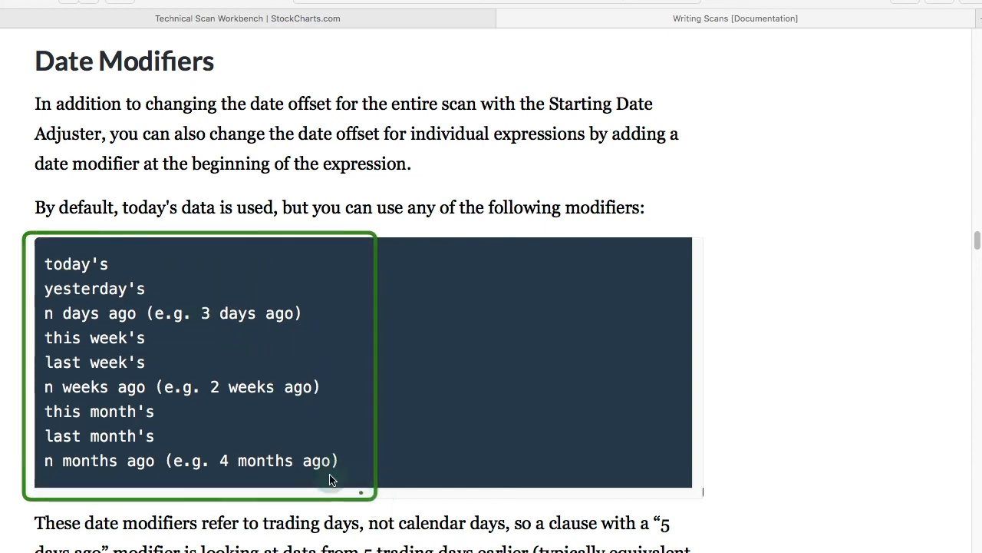
pyautogui.moveTo(53, 315)
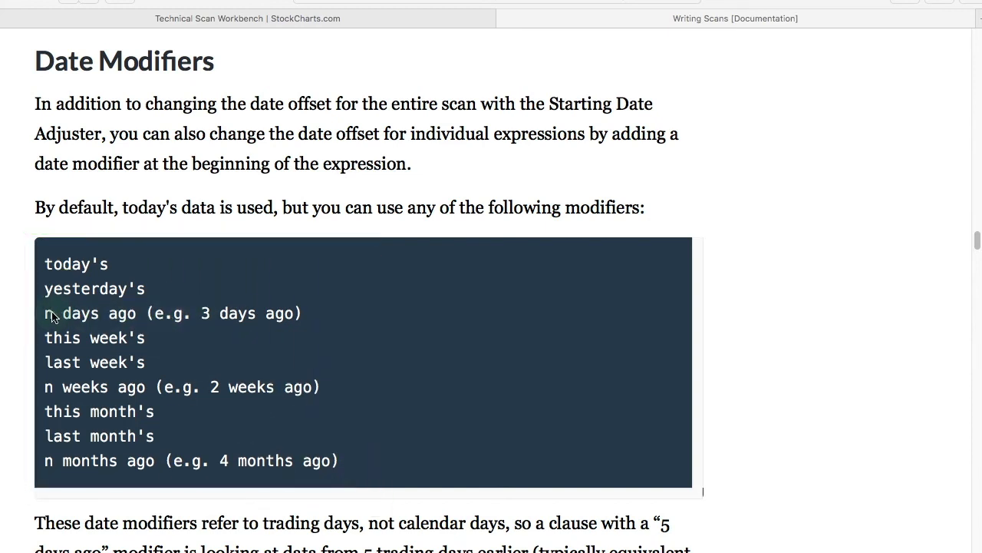
pyautogui.moveTo(53, 341)
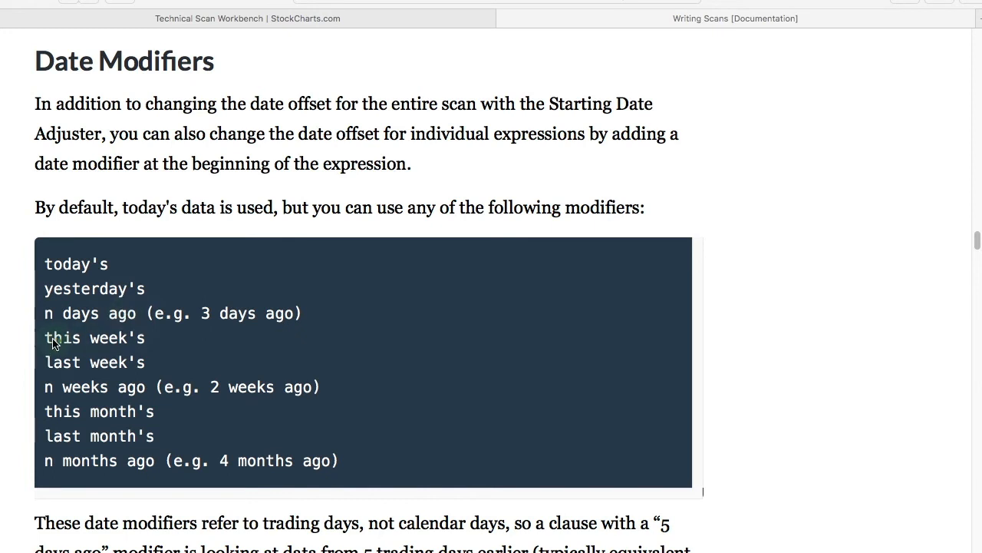
pyautogui.moveTo(122, 344)
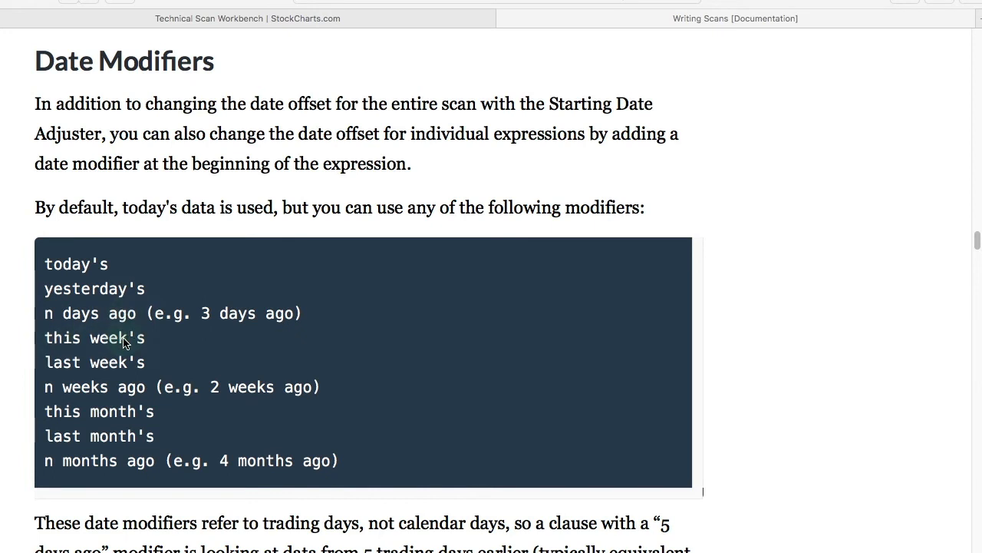
pyautogui.moveTo(141, 375)
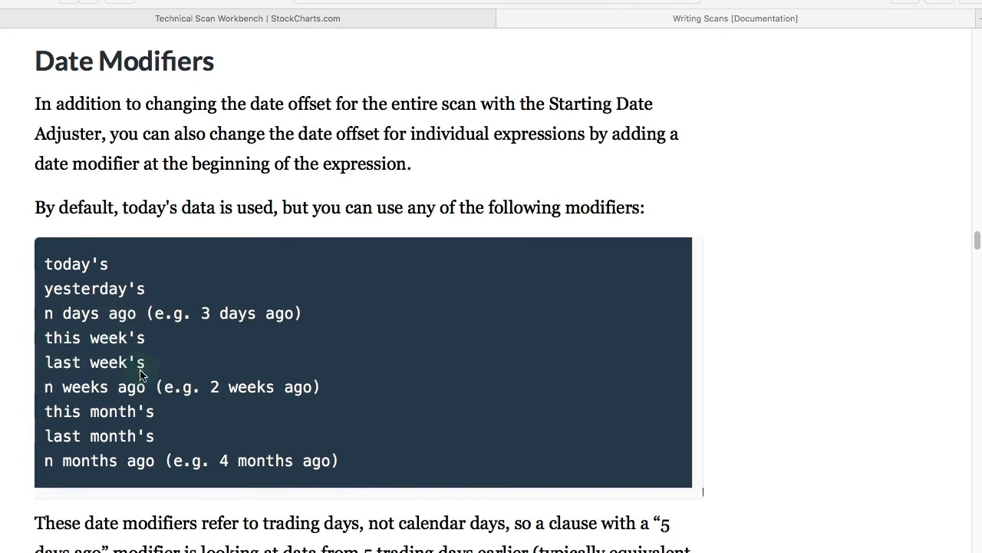
pyautogui.moveTo(119, 424)
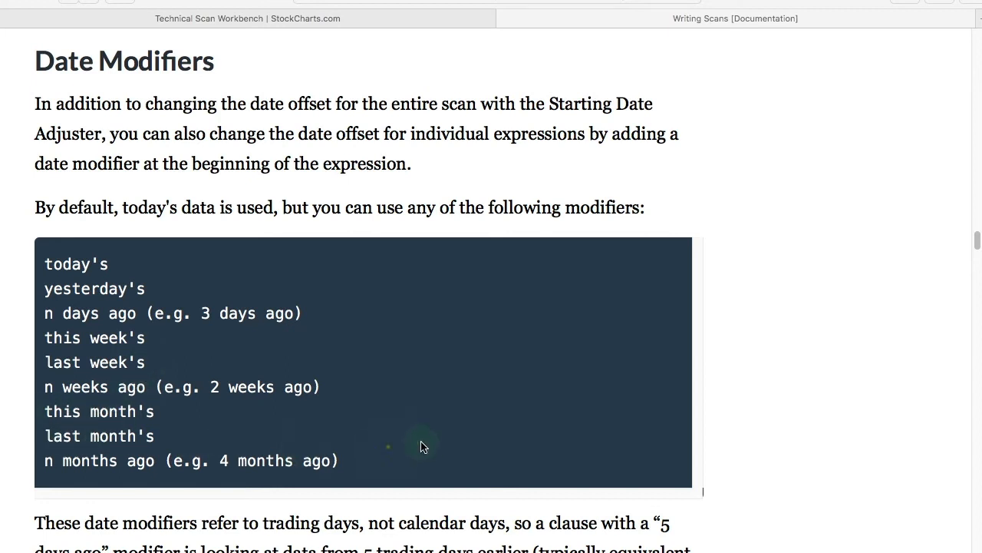
pyautogui.moveTo(428, 445)
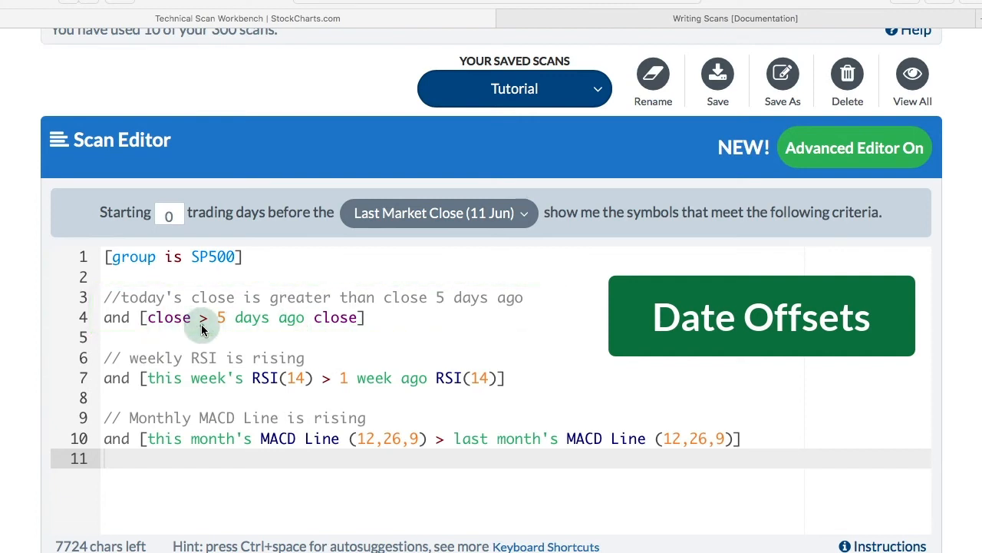
pyautogui.moveTo(350, 323)
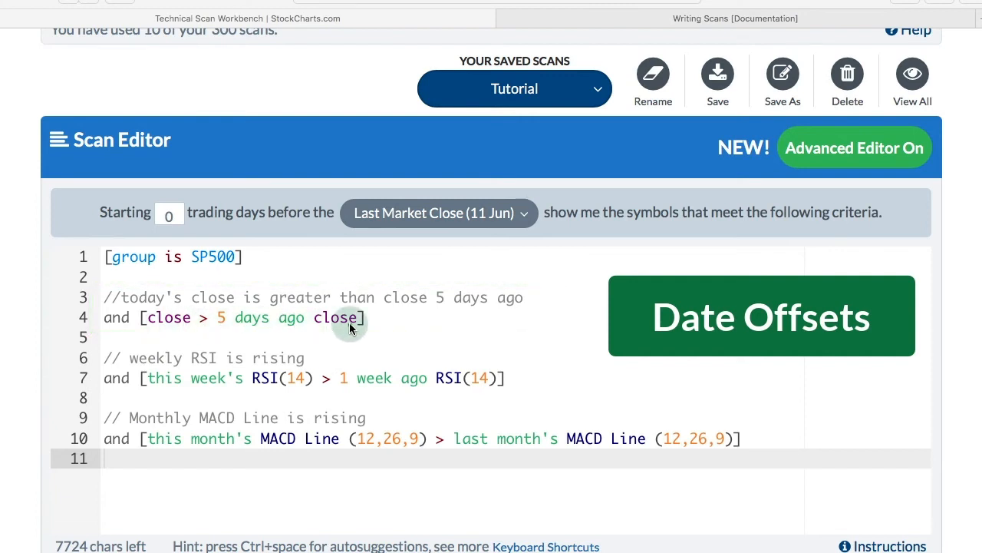
pyautogui.moveTo(84, 345)
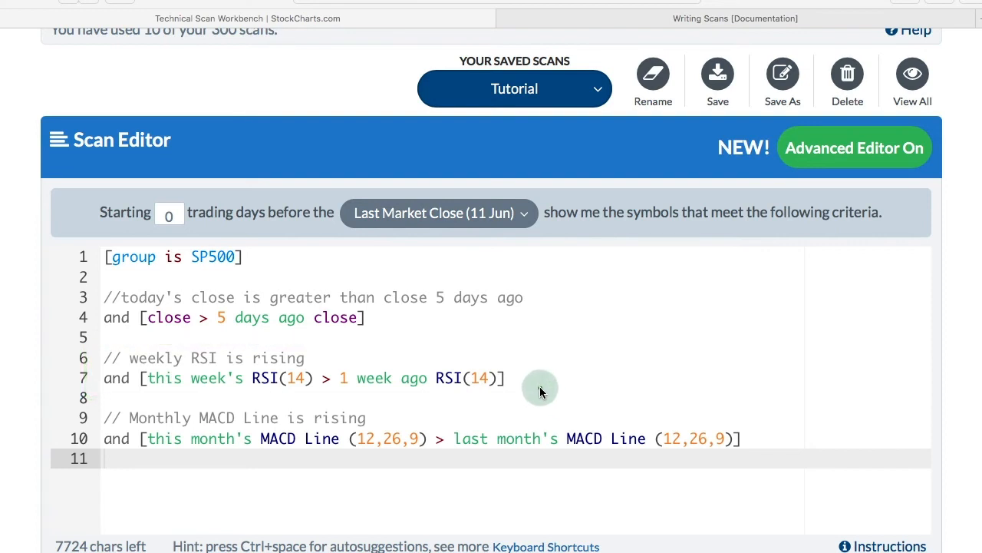
pyautogui.moveTo(95, 412)
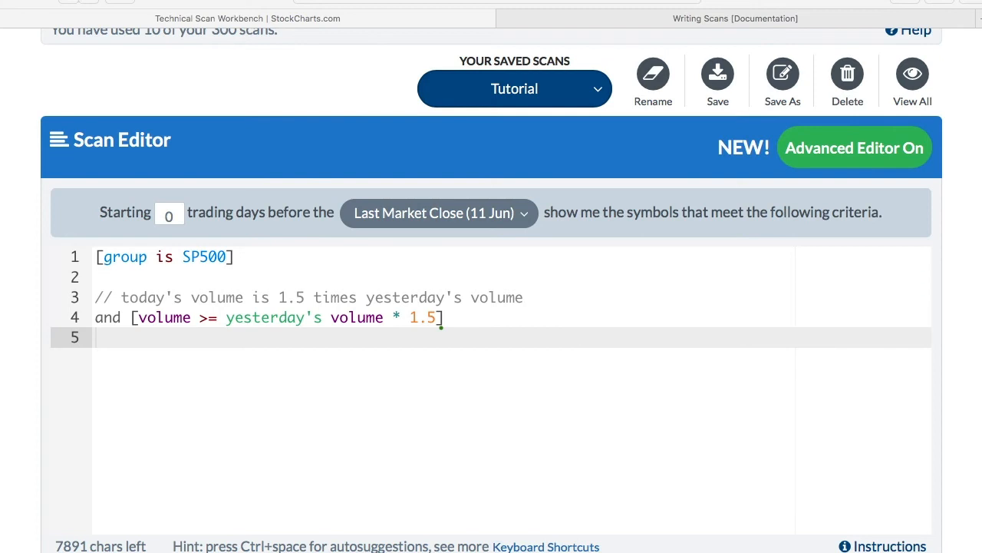
# Add the comment '// open and low are 1% higher than yesterday's high (gap)' to the S&P 500 volume scan.
pyautogui.write("// open and low are 1% higher than yesterday's high (gap)")
pyautogui.write("and [today's open > 1.01* yesterday's high]")
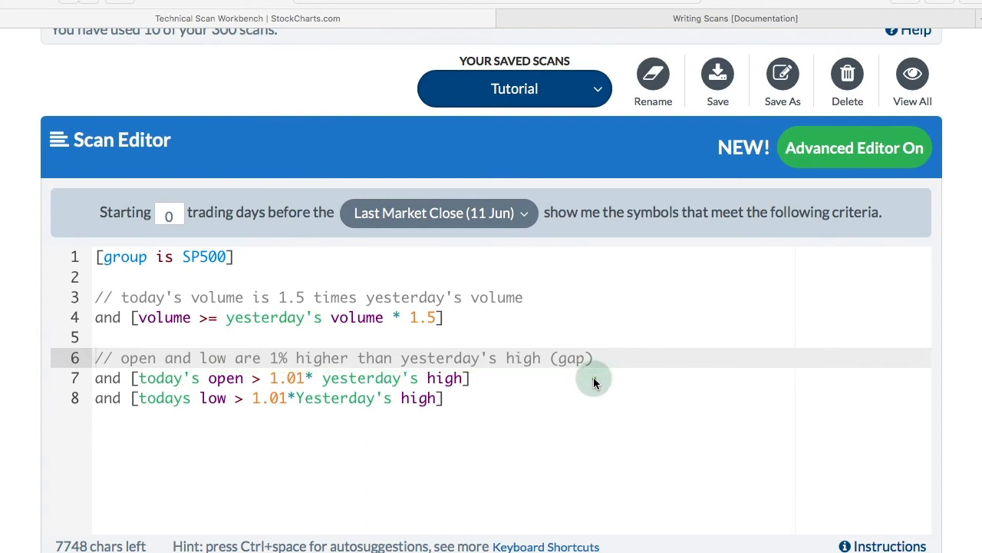
pyautogui.moveTo(486, 387)
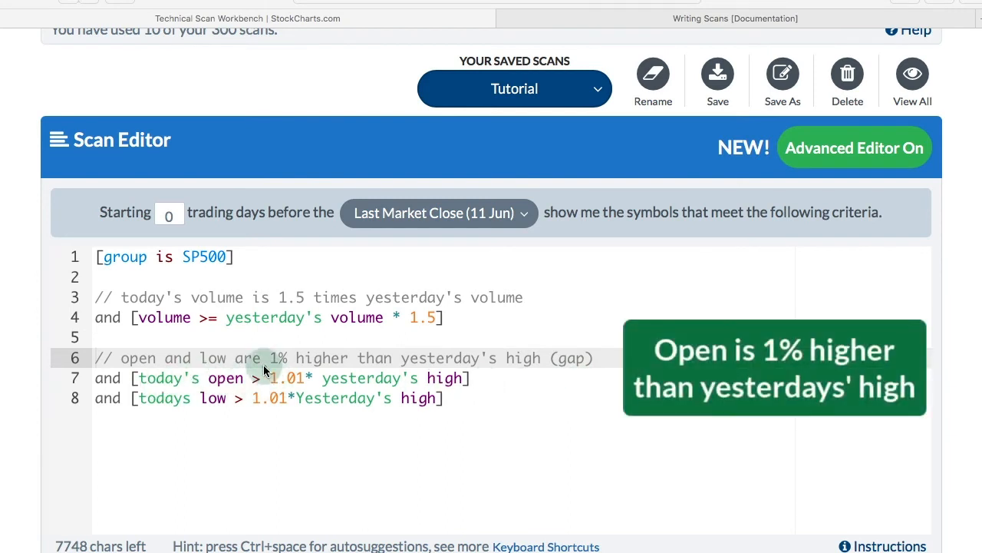
# Highlight the 1.01 times yesterday's high expression in the gap-up clause.
pyautogui.moveTo(278, 378); pyautogui.dragTo(466, 377)
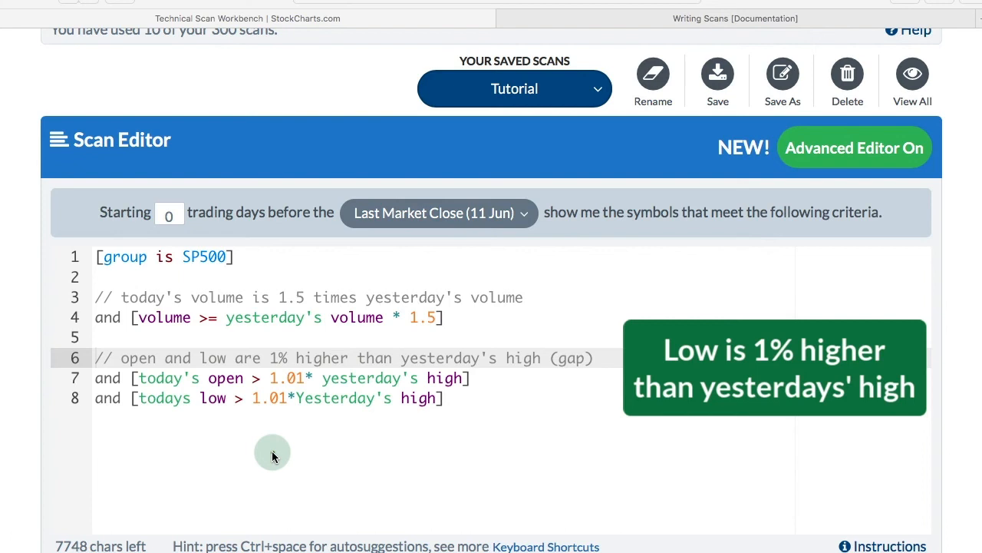
pyautogui.moveTo(243, 412)
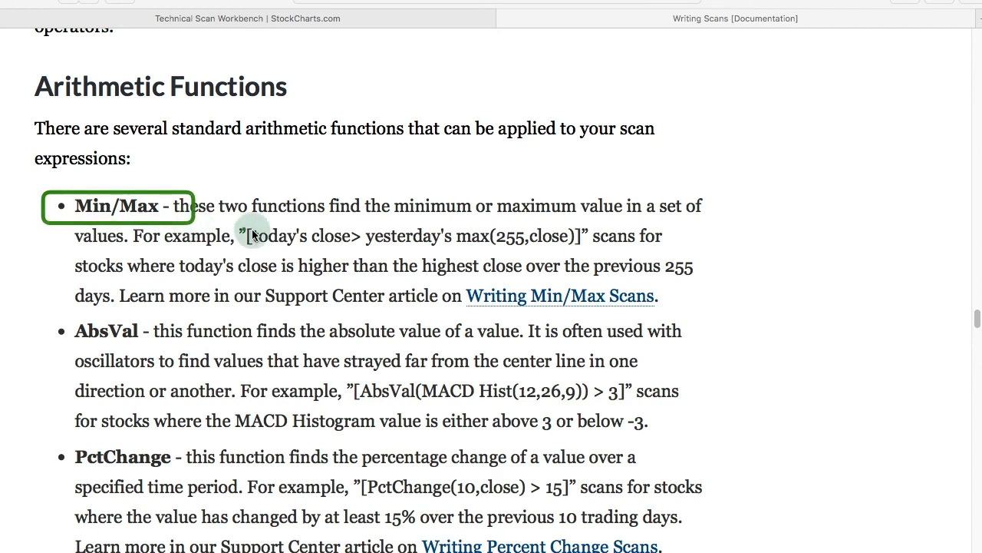
# Scroll the documentation's Arithmetic Functions from Min/Max through PctRelative.
pyautogui.scroll(-3)
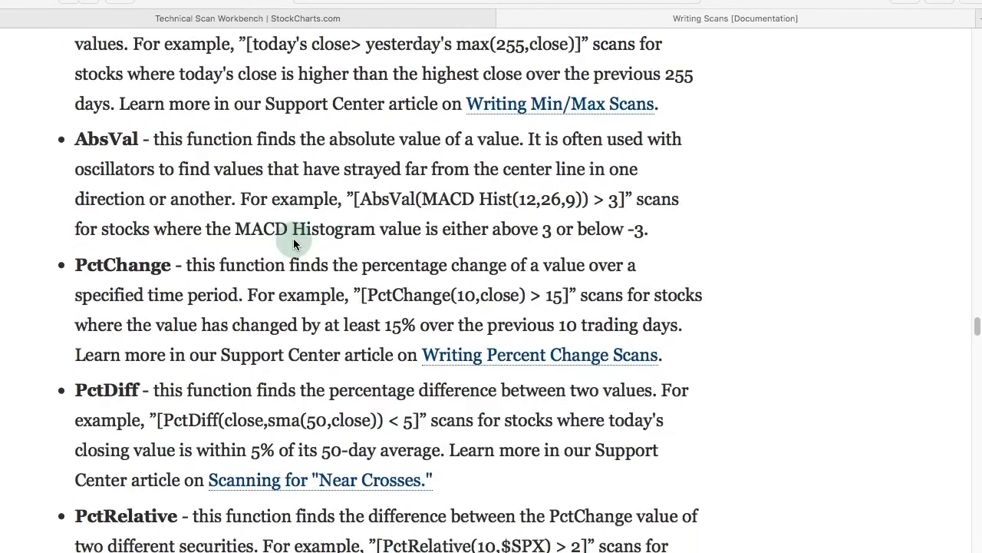
pyautogui.scroll(-3)
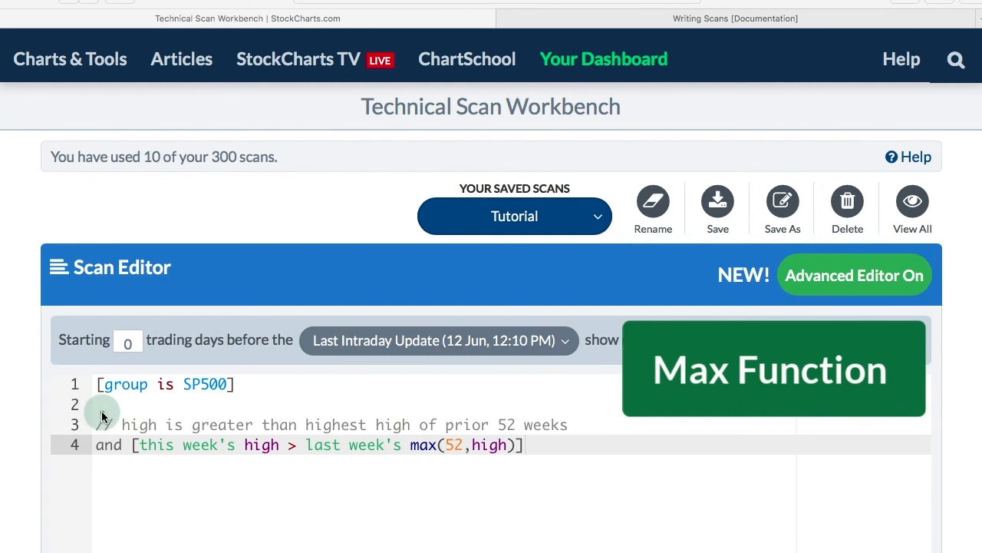
# Highlight the max(52,high) clause and select 'max' to swap it for the min function.
pyautogui.moveTo(104, 414); pyautogui.dragTo(571, 414)
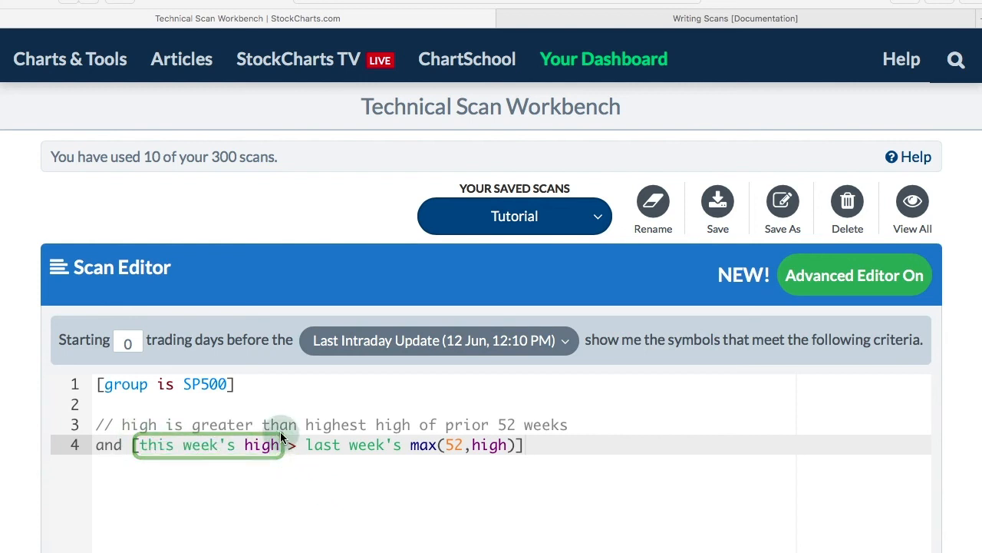
pyautogui.click(292, 445)
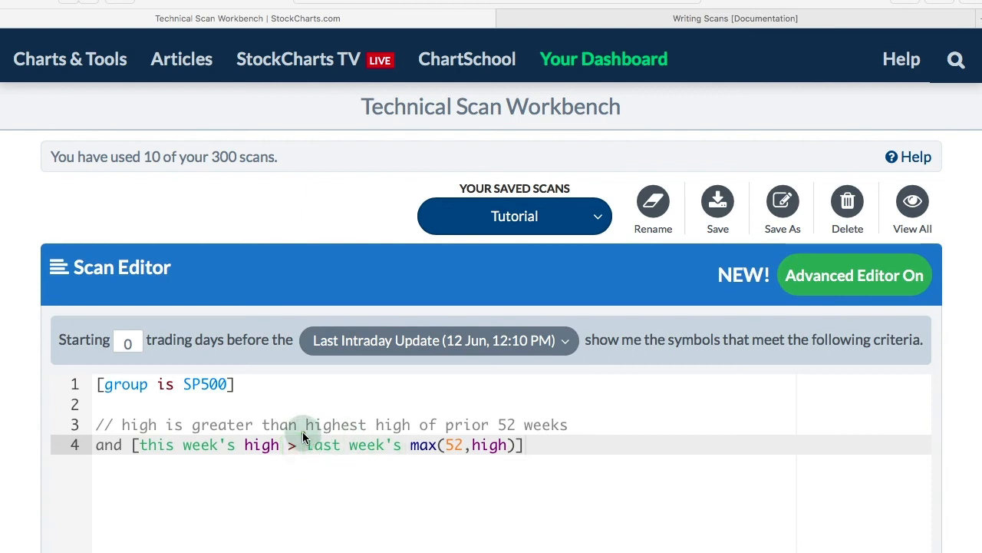
pyautogui.doubleClick(353, 445)
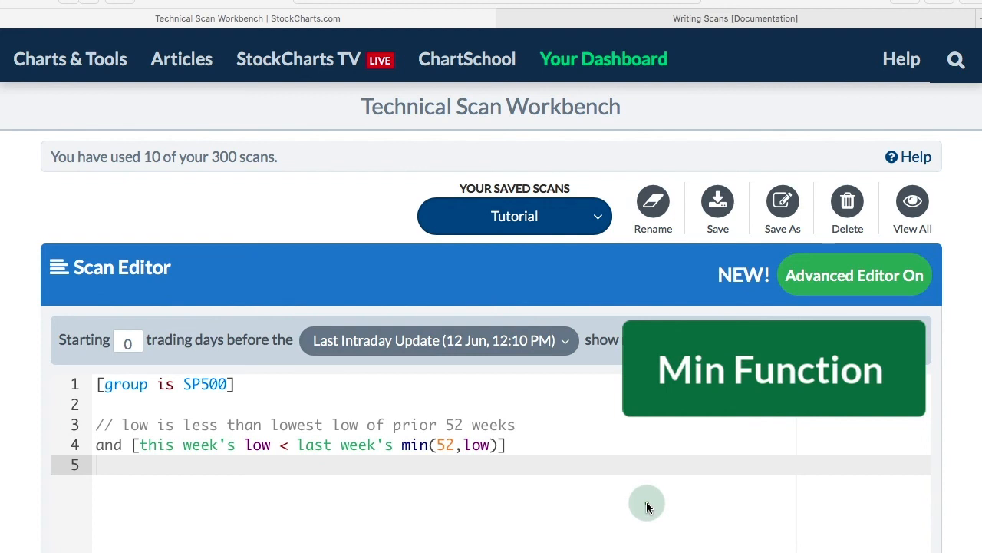
pyautogui.moveTo(163, 424)
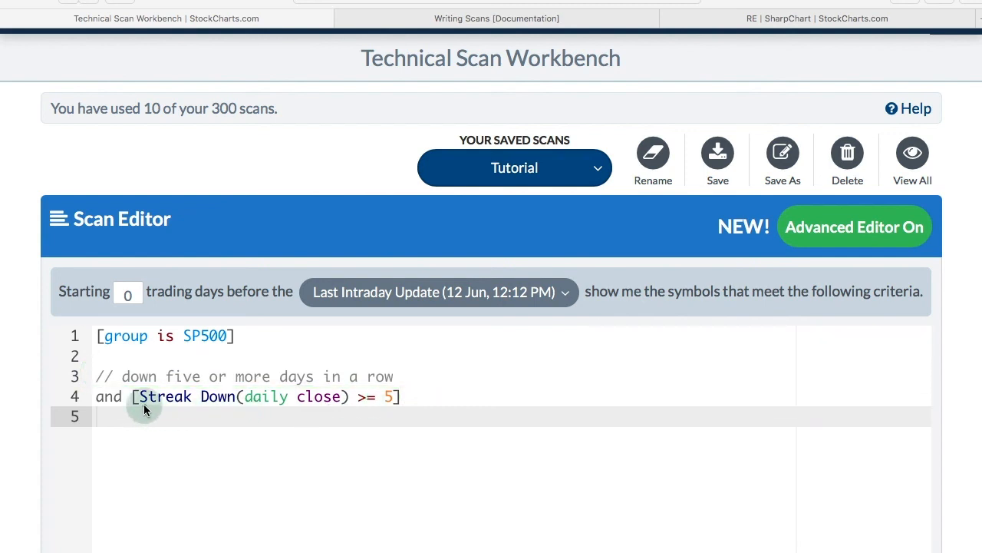
# Highlight 'Streak Down' in the five-or-more-days-down clause.
pyautogui.moveTo(146, 407); pyautogui.dragTo(238, 406)
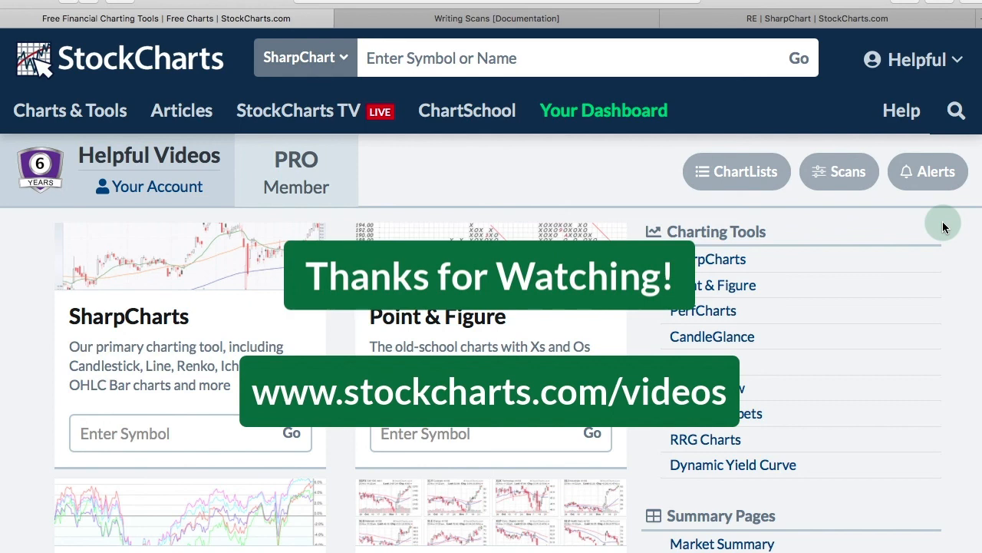
pyautogui.moveTo(944, 223)
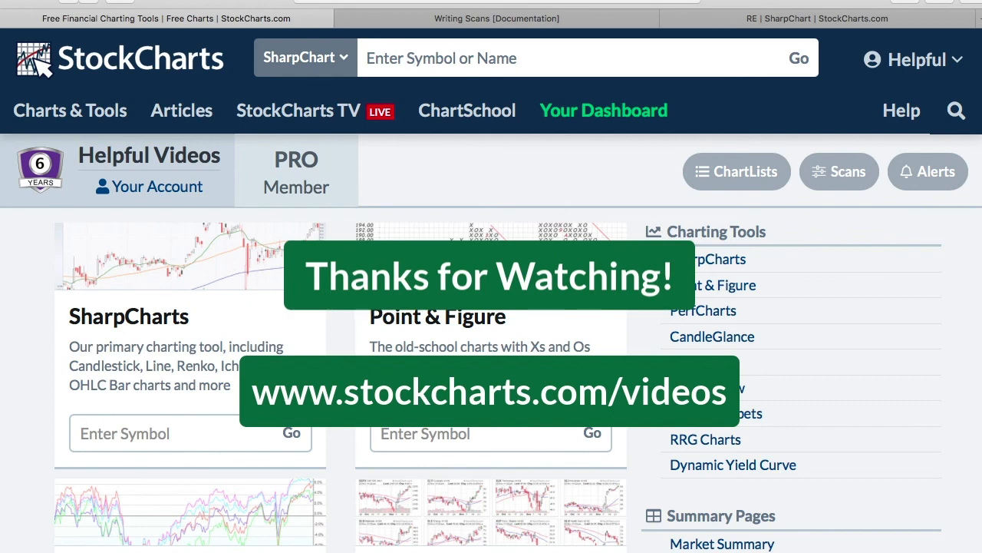